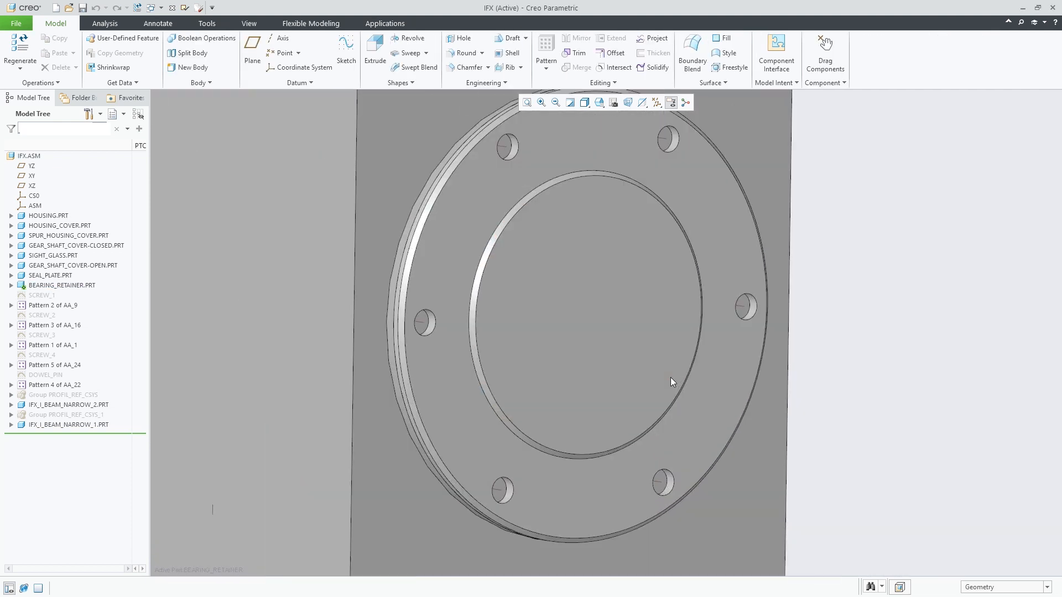
Create a sketched, standard tapped M8 hole feature at the four points of Sketch 1
left_click(464, 39)
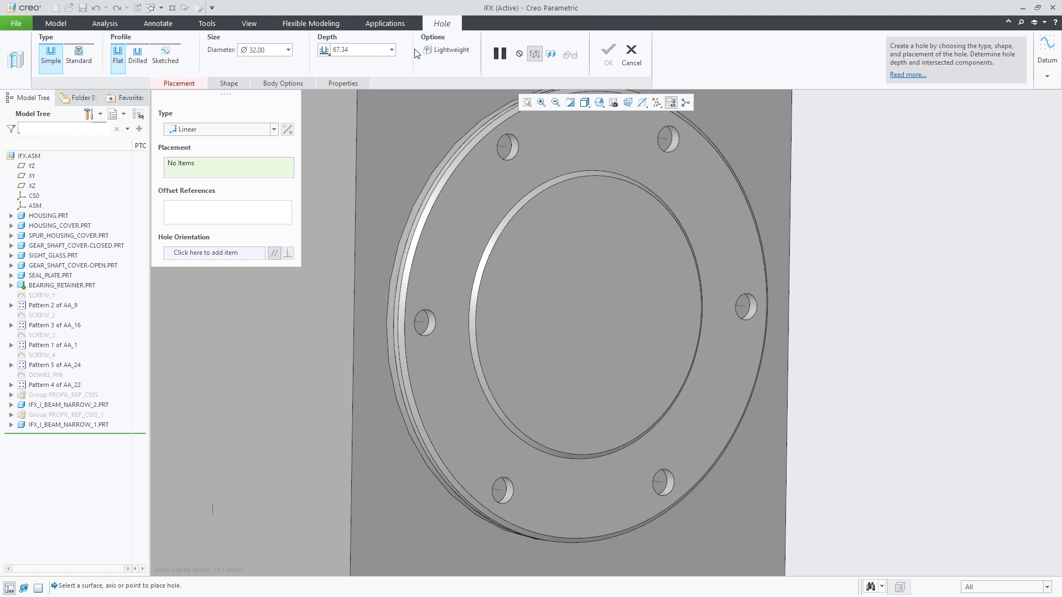
left_click(220, 129)
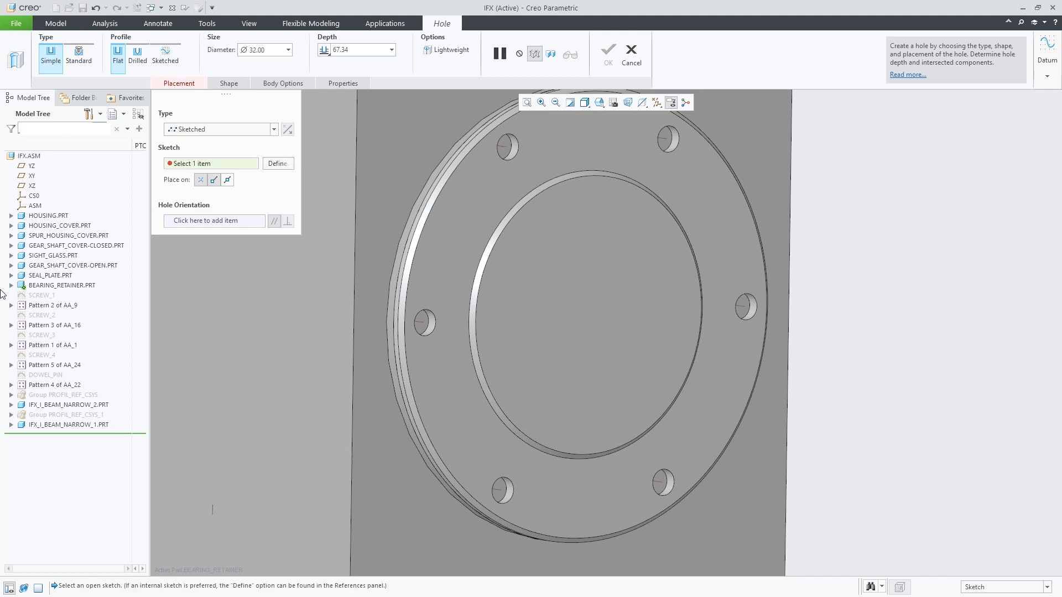
left_click(11, 285)
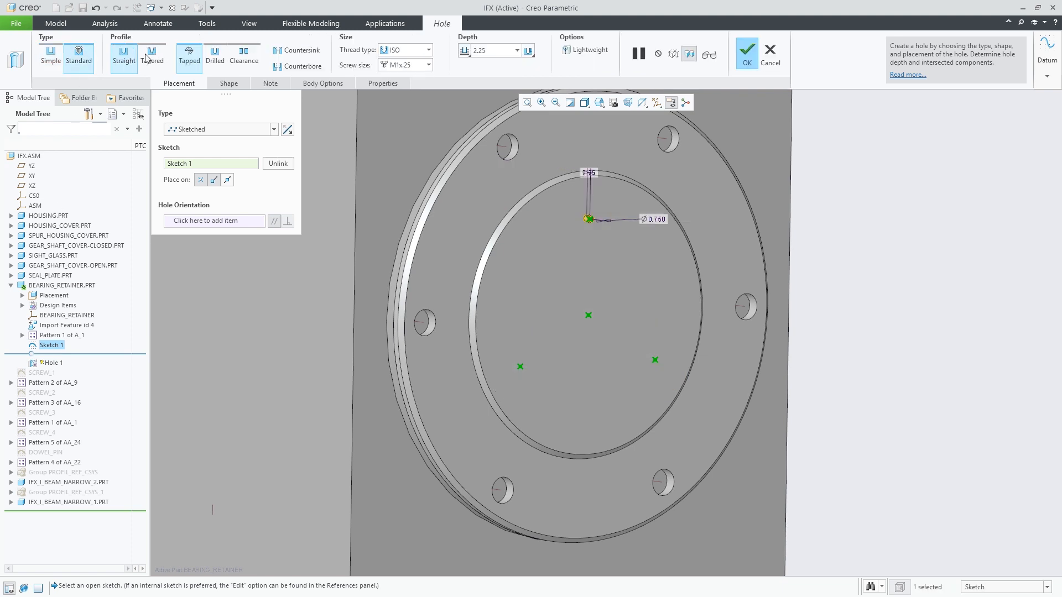
left_click(404, 64)
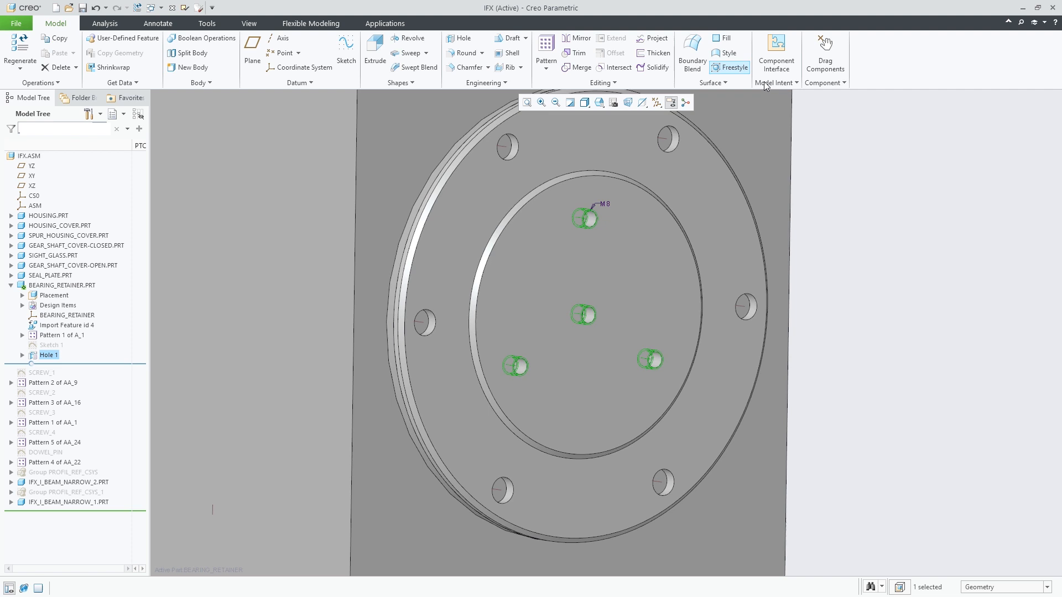
Reactivate IFX.ASM and review hole_parameter_file_path in the Configuration Editor without changing it
left_click(30, 156)
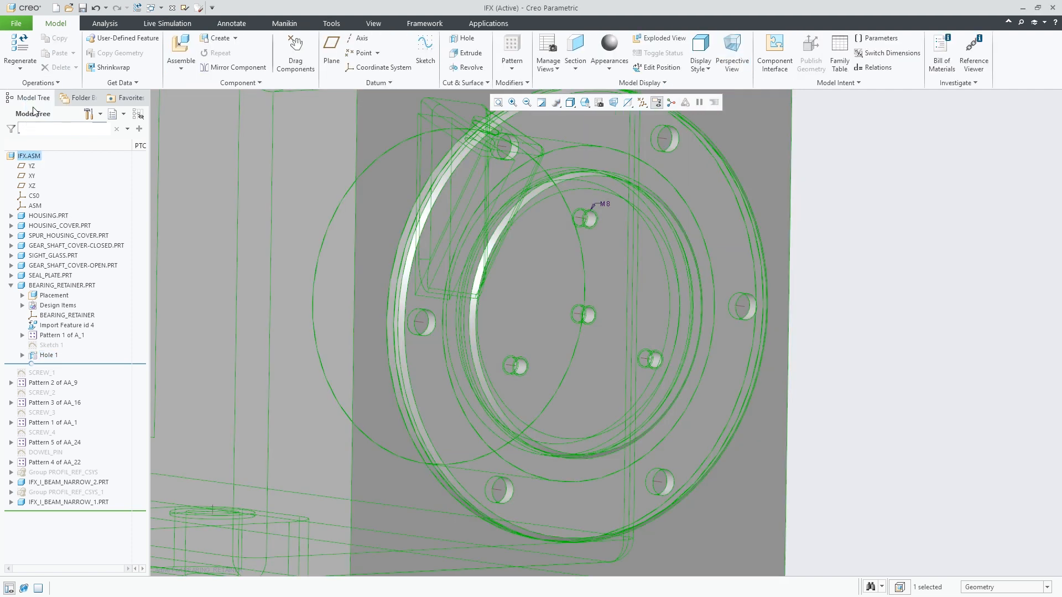
left_click(331, 23)
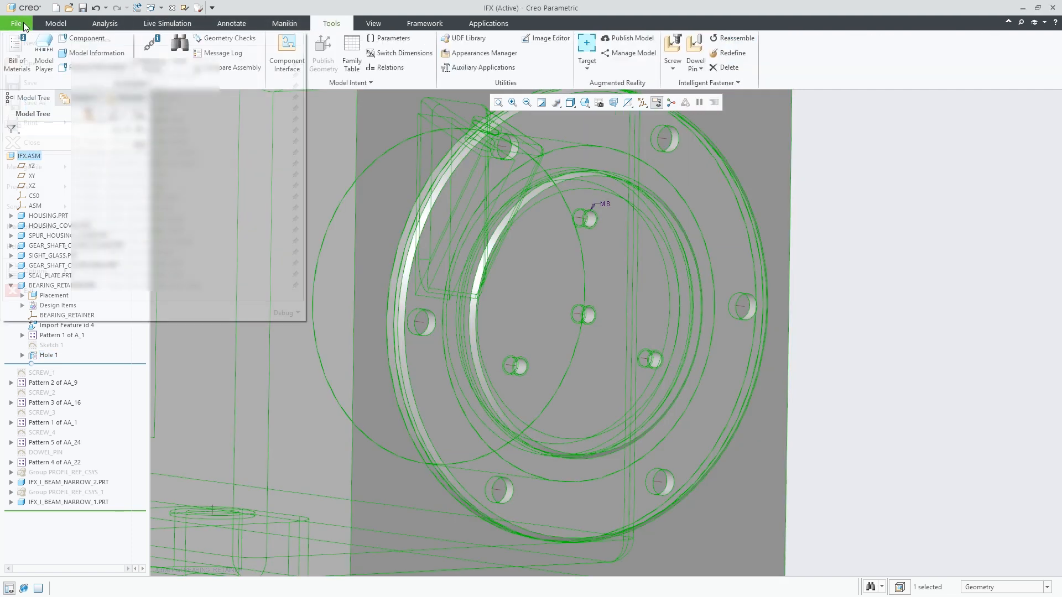
left_click(15, 23)
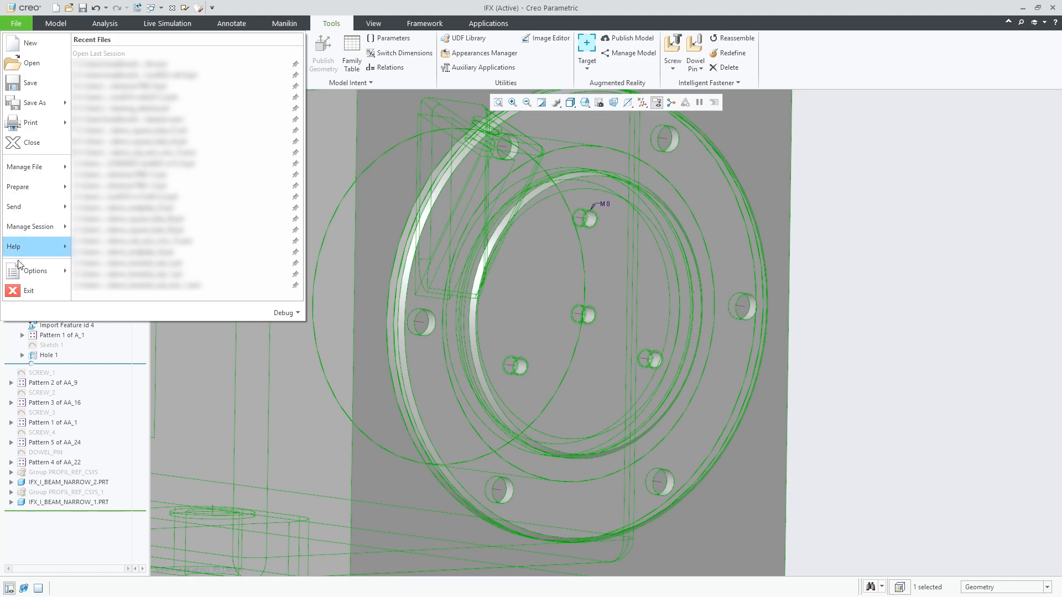
left_click(33, 271)
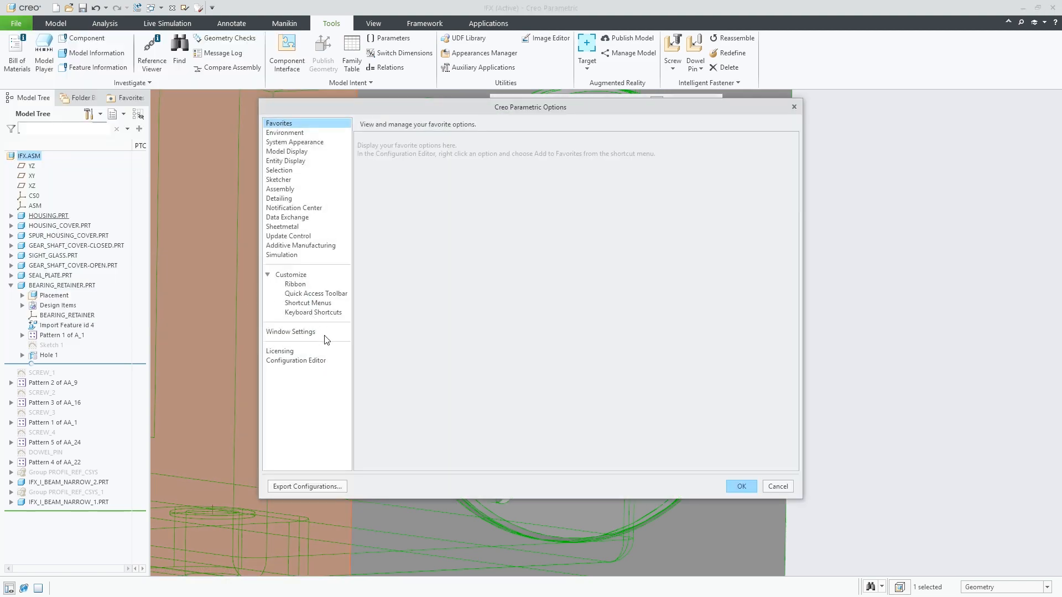
left_click(296, 361)
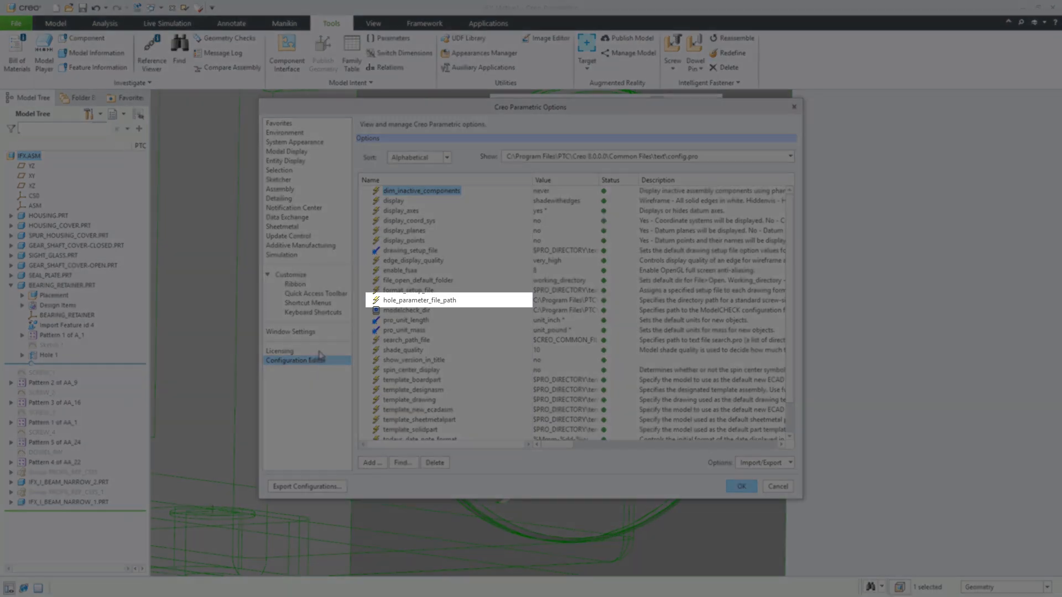
left_click(420, 299)
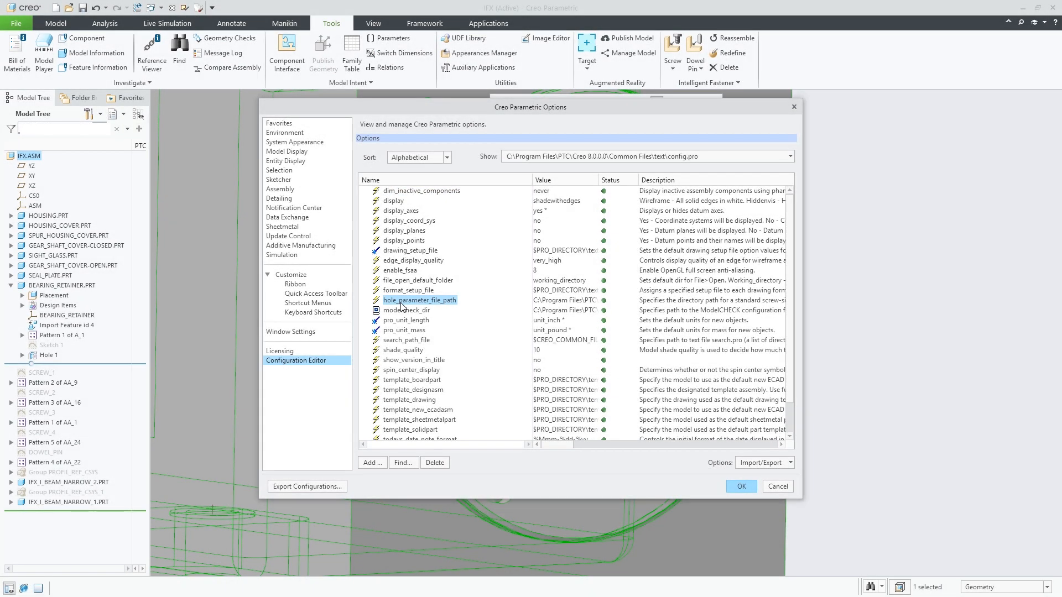
left_click(739, 486)
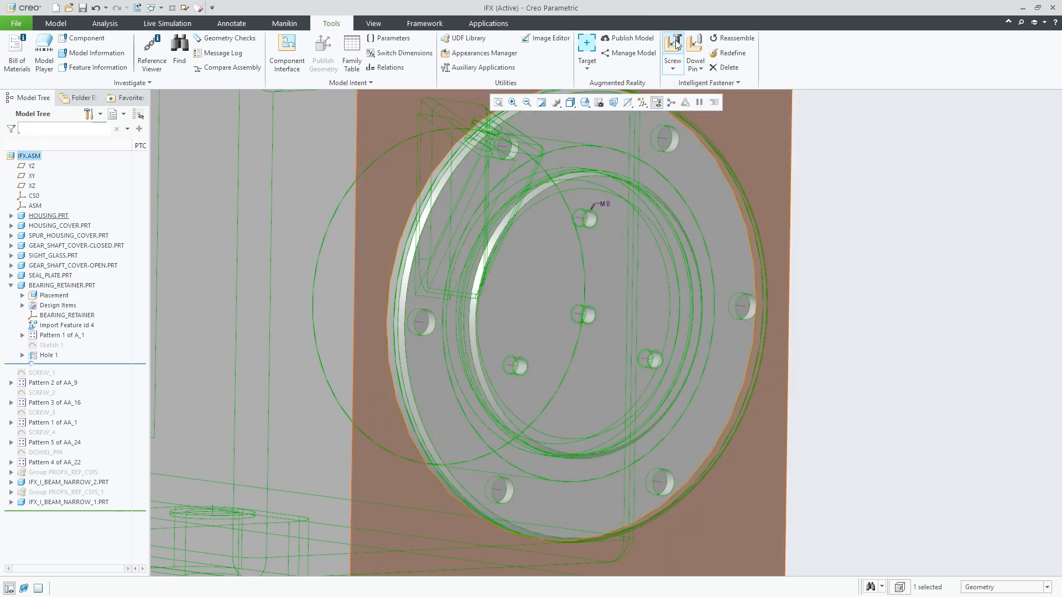
Place a screw on the top hole axis, choosing the head and nut surfaces
left_click(673, 51)
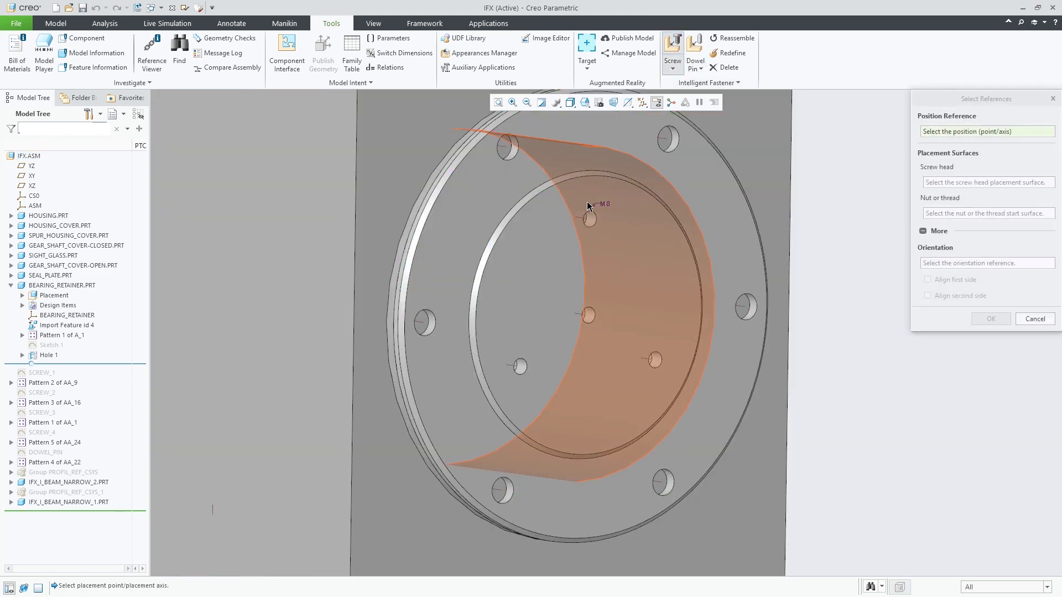
left_click(587, 206)
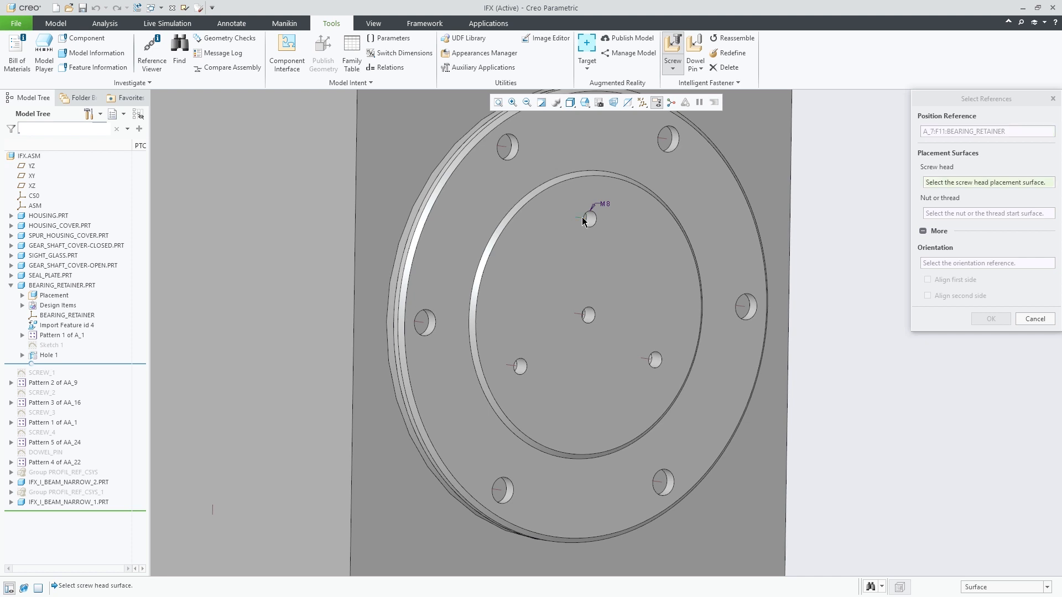
left_click(586, 221)
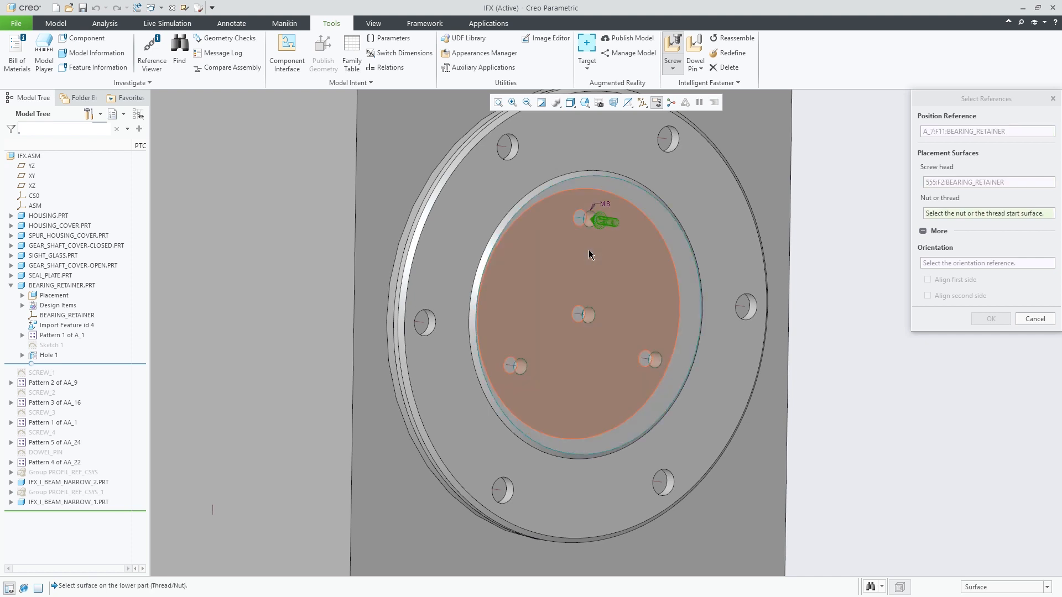
left_click(576, 220)
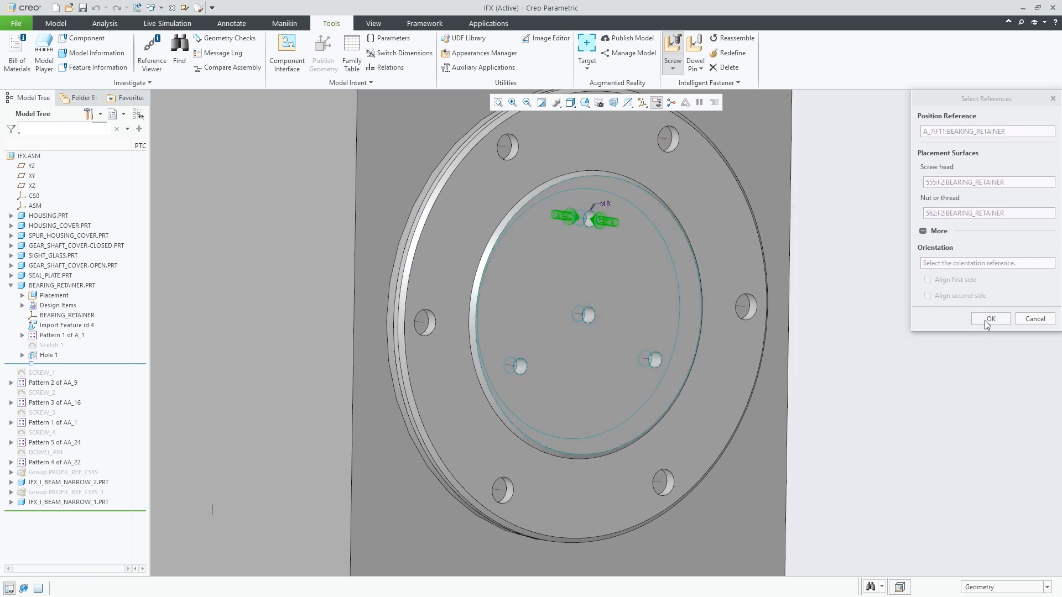
left_click(990, 319)
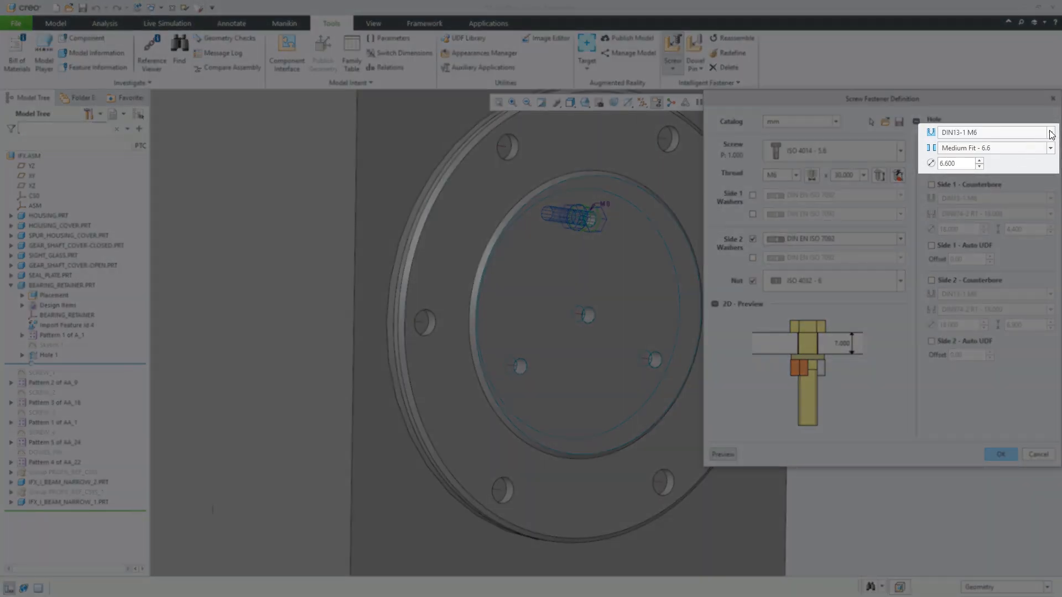
Accept the screw, washer and nut definition, pattern it across all four holes, and refit the view
left_click(1049, 132)
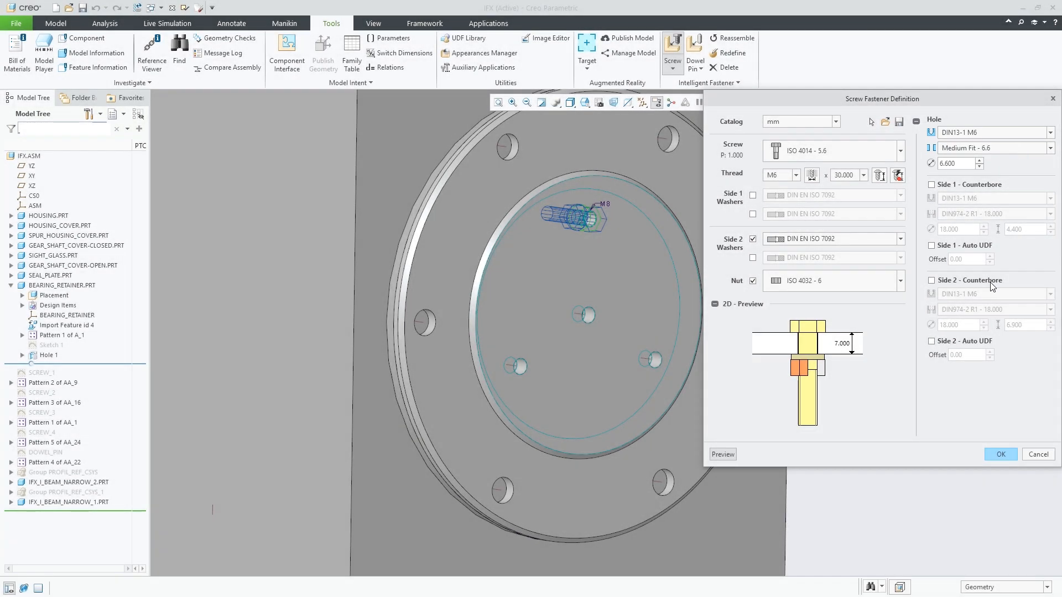
left_click(1001, 455)
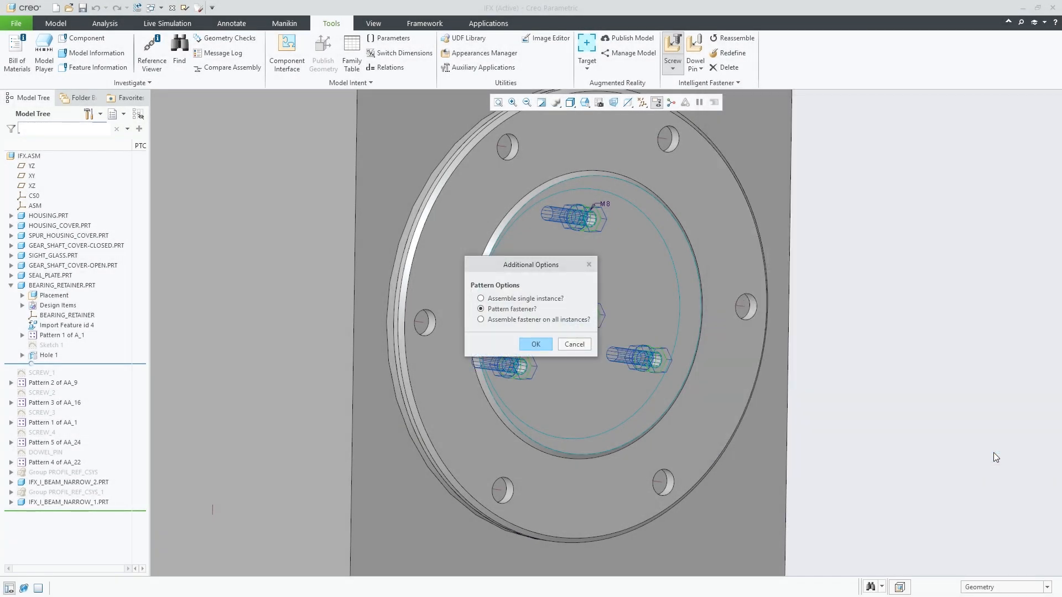
left_click(535, 344)
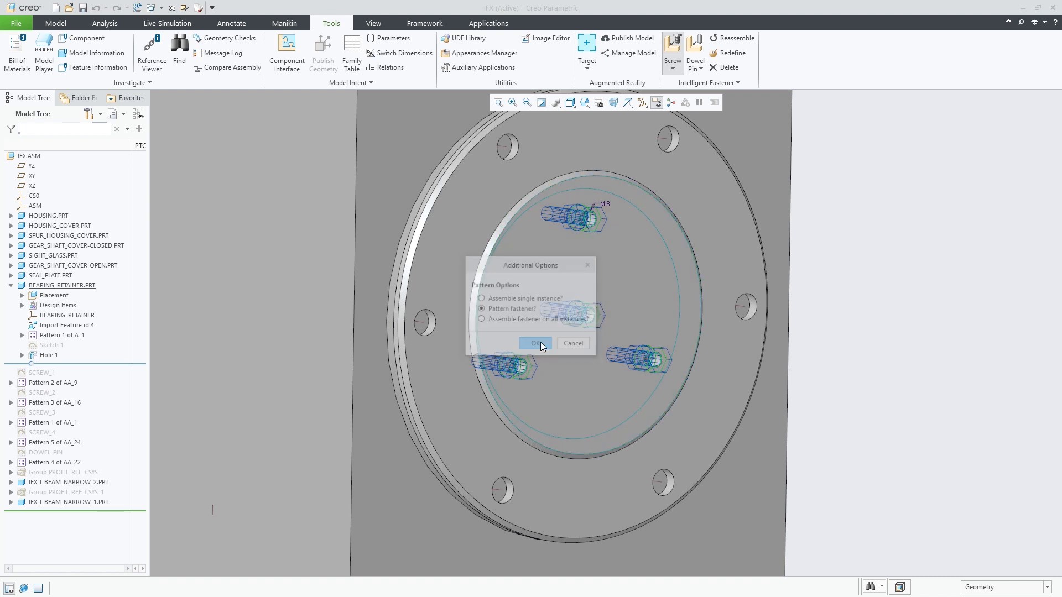
left_click(535, 343)
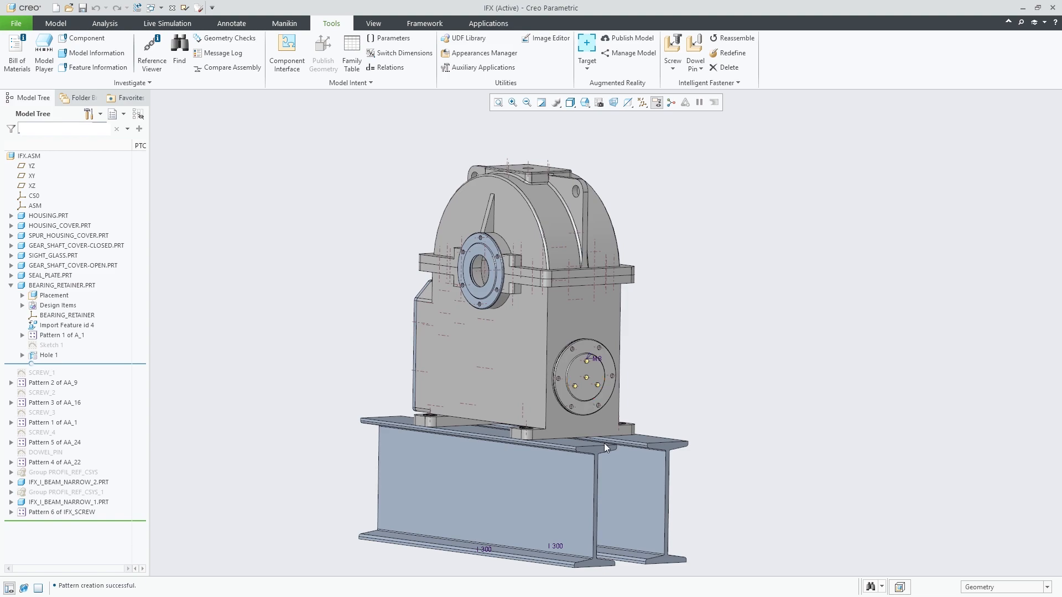
mouse_move(714, 417)
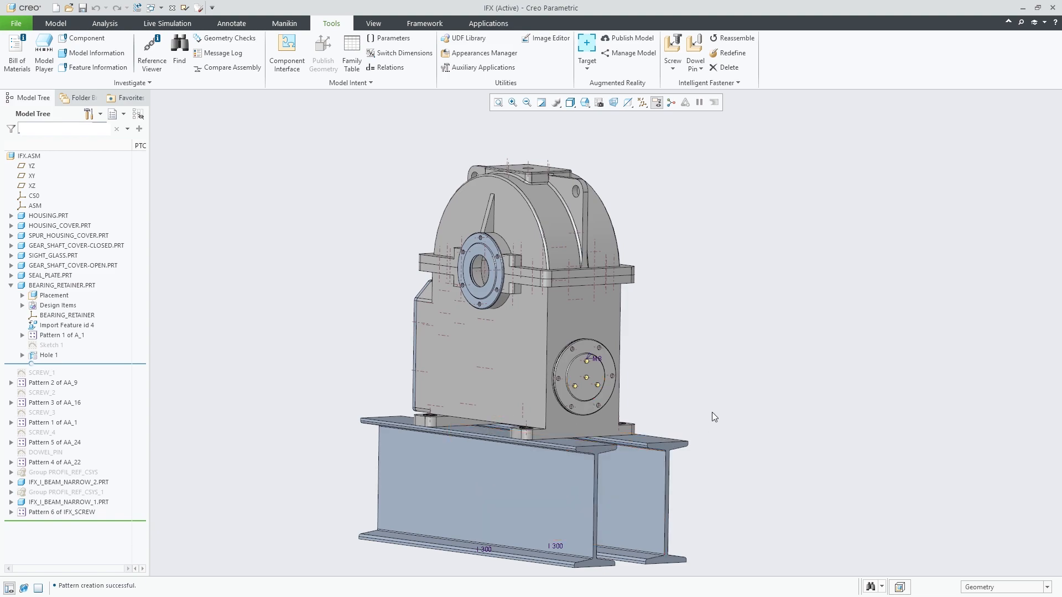